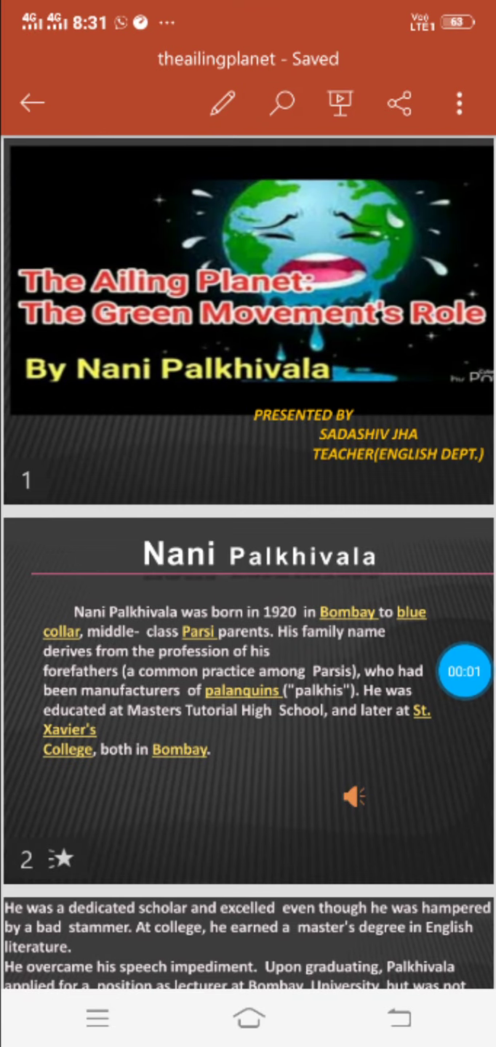
# Start The Ailing Planet slideshow full screen and advance to the About the Lesson slide.
pyautogui.click(339, 103)
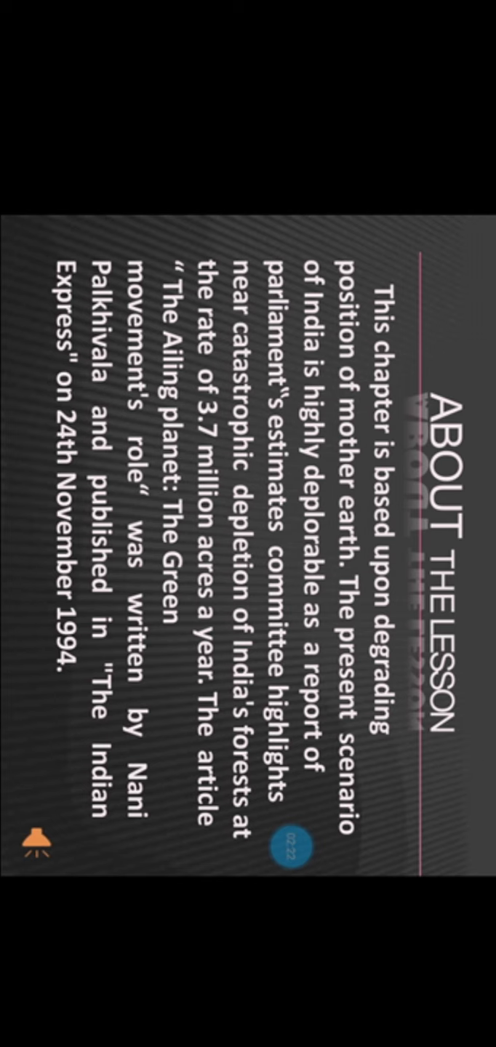
pyautogui.click(290, 847)
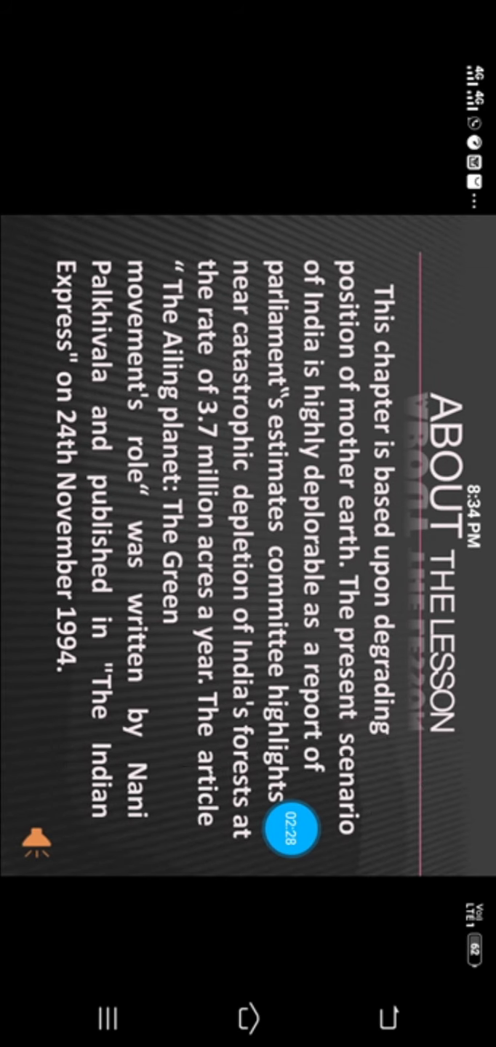
# Advance past Summary of the Lesson to its sustainable development continuation slide.
pyautogui.click(36, 842)
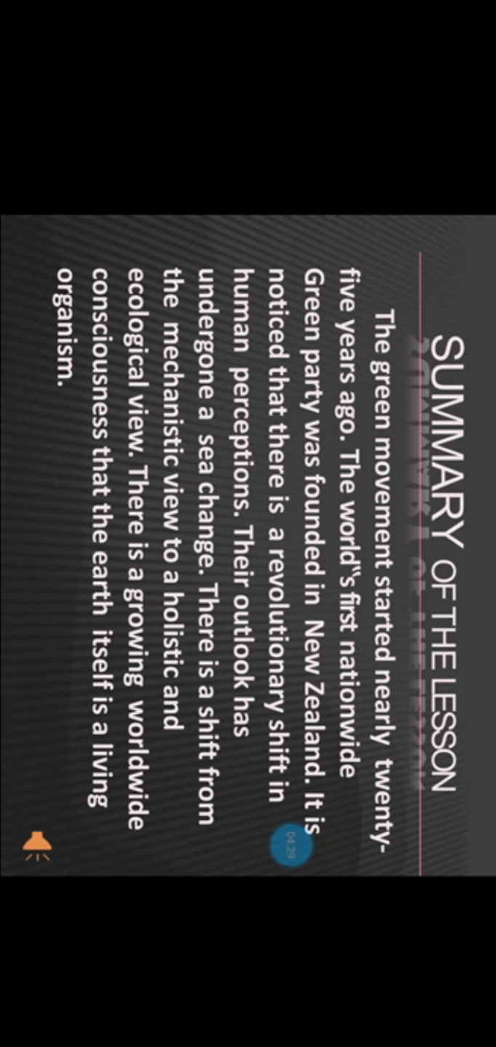
pyautogui.scroll(-3)
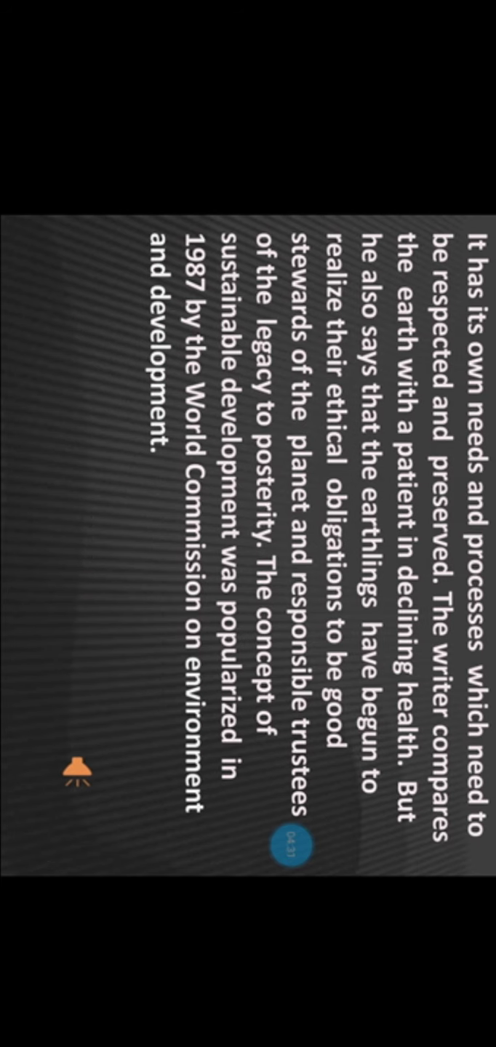